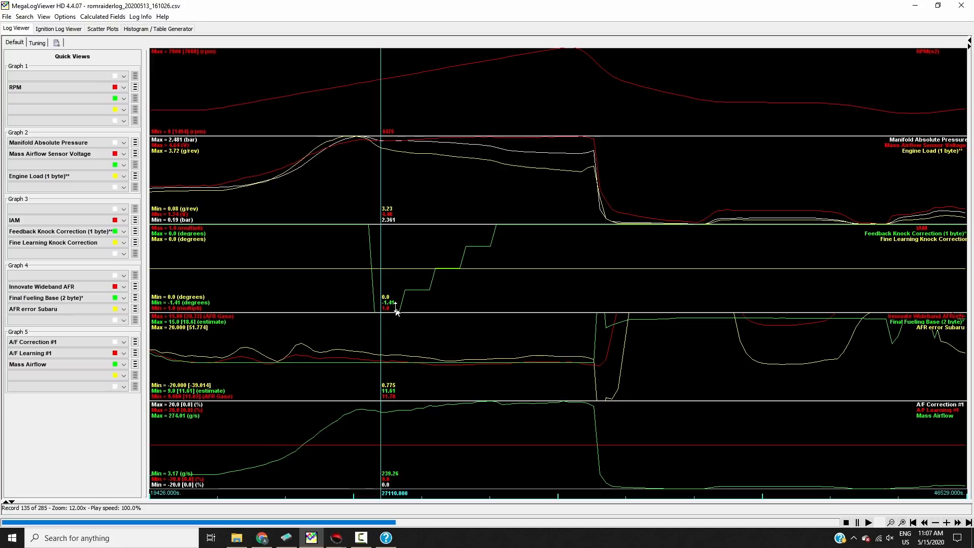
mouse_move(401, 348)
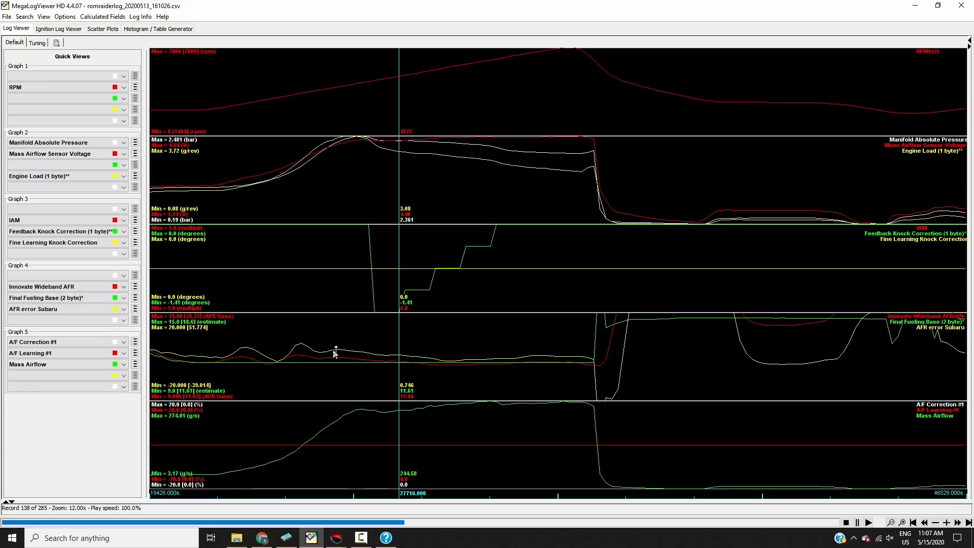
mouse_move(409, 386)
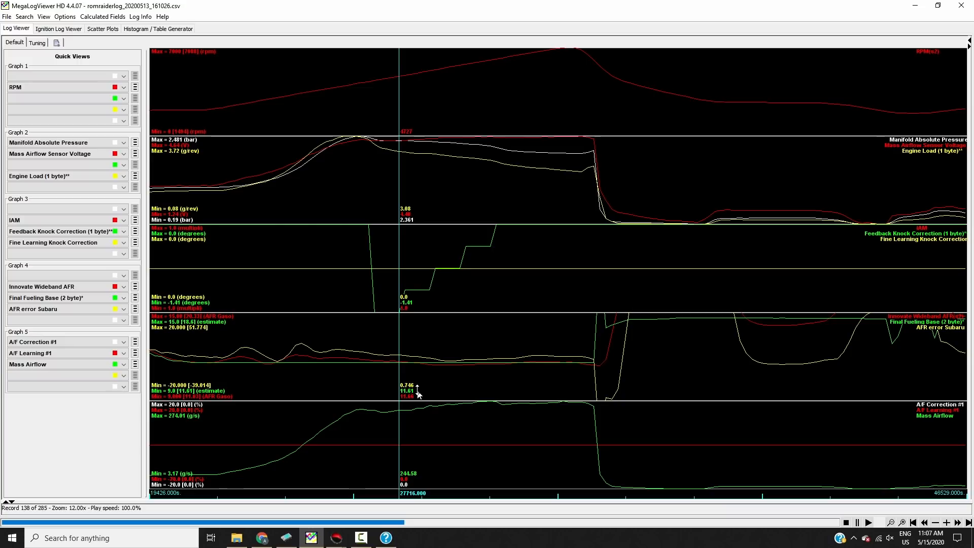
mouse_move(243, 363)
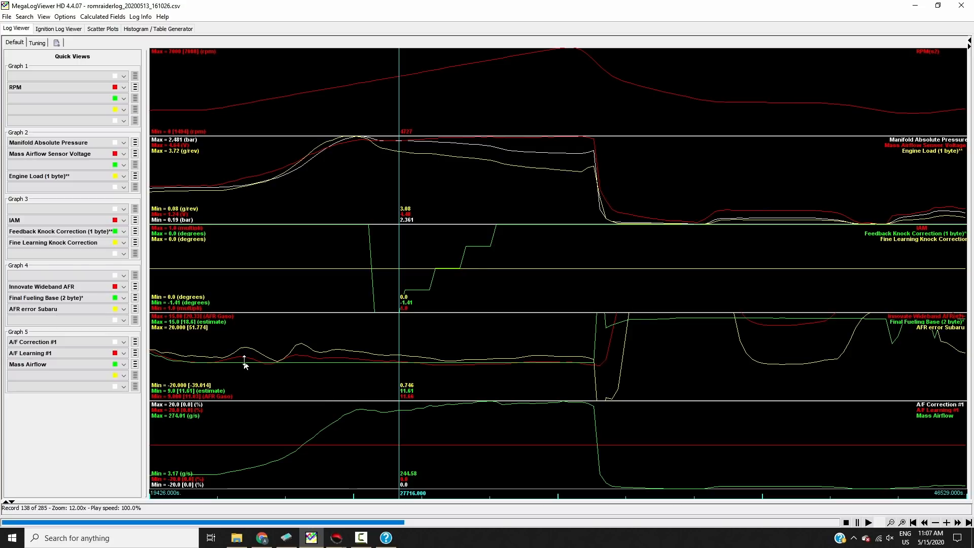
mouse_move(326, 372)
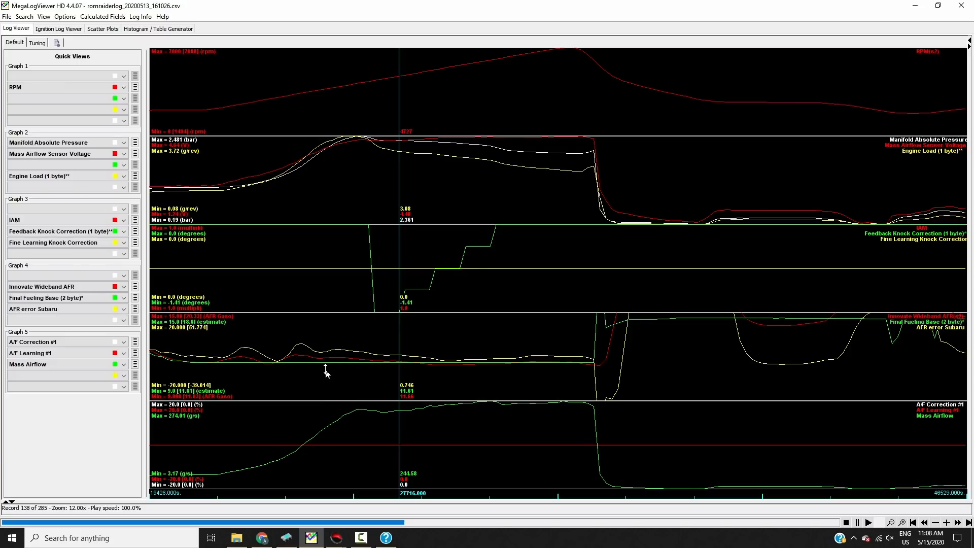